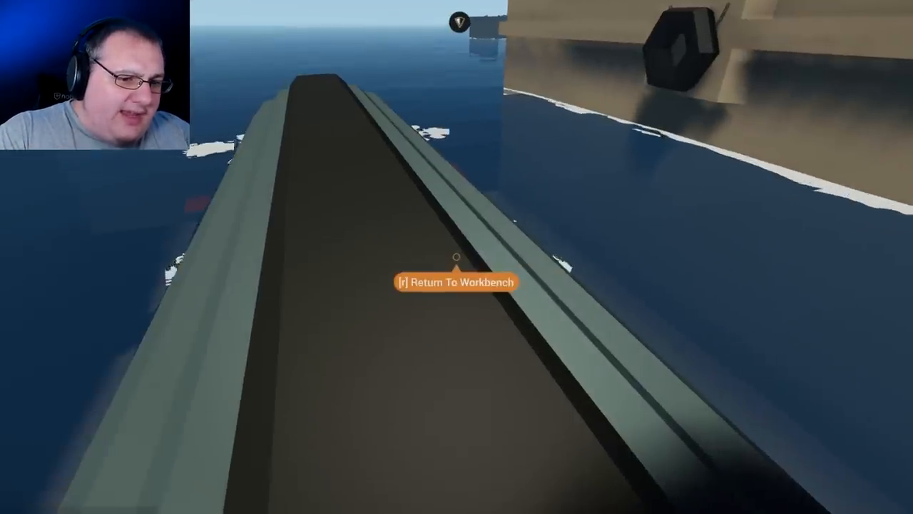
{"action": "mouse_move", "coordinate": [457, 257]}
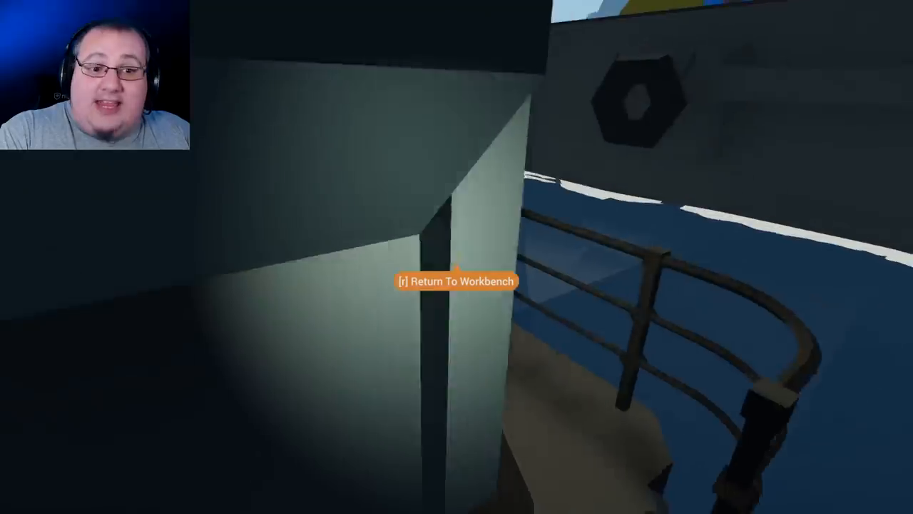
{"action": "mouse_move", "coordinate": [456, 257]}
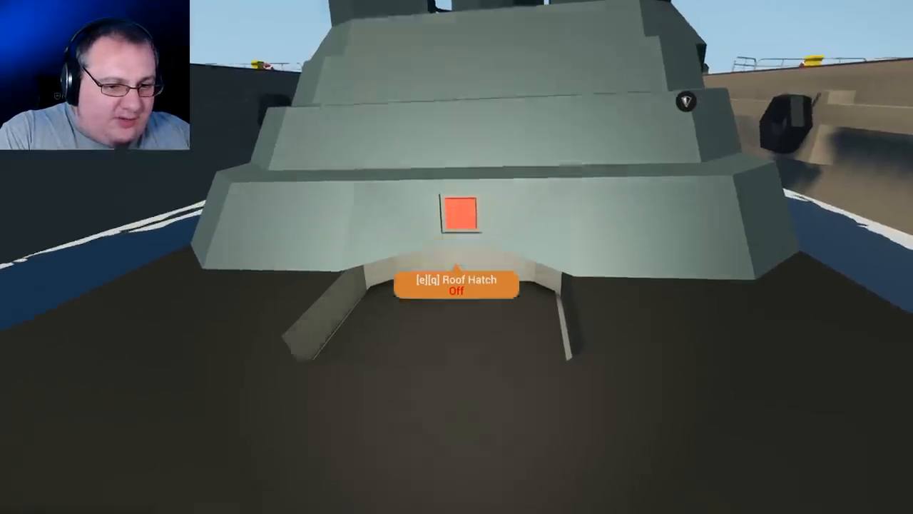
Step: Open the conning tower's roof hatch and enter the tower overlooking the bow
{"action": "key", "text": "e"}
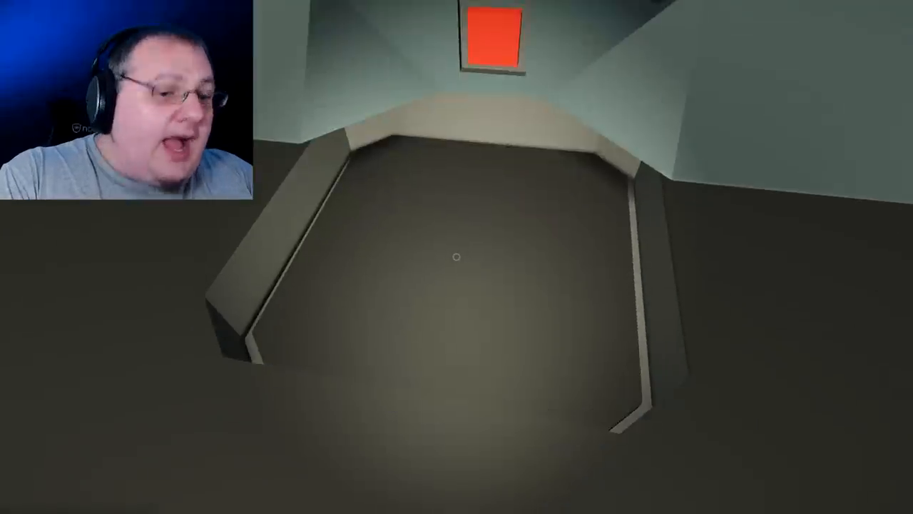
{"action": "mouse_move", "coordinate": [456, 257]}
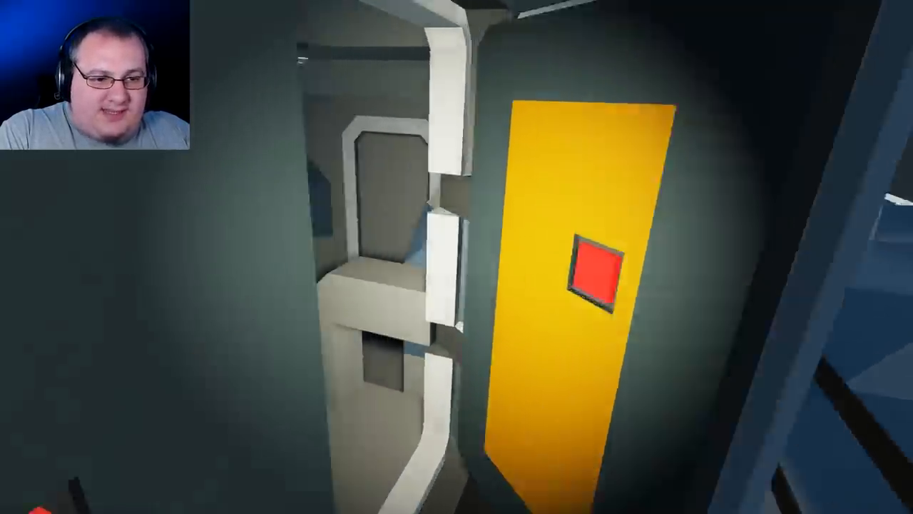
{"action": "mouse_move", "coordinate": [457, 257]}
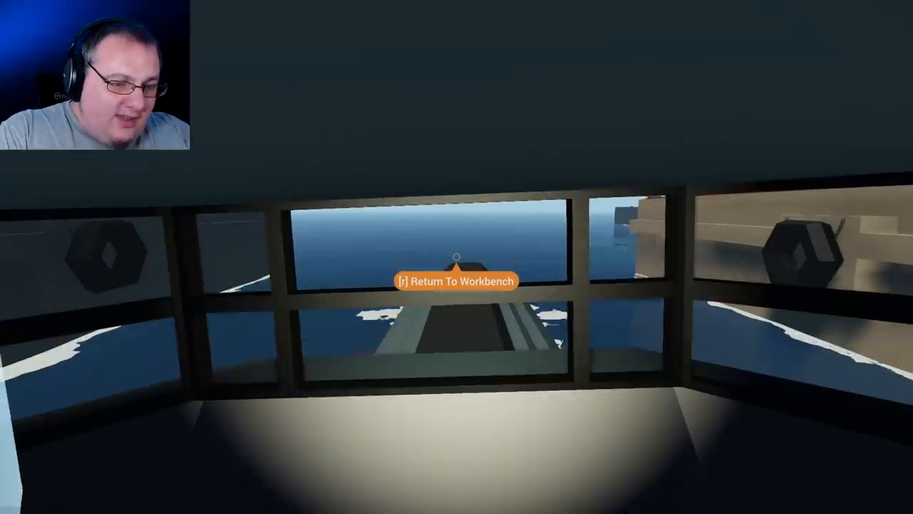
{"action": "mouse_move", "coordinate": [457, 257]}
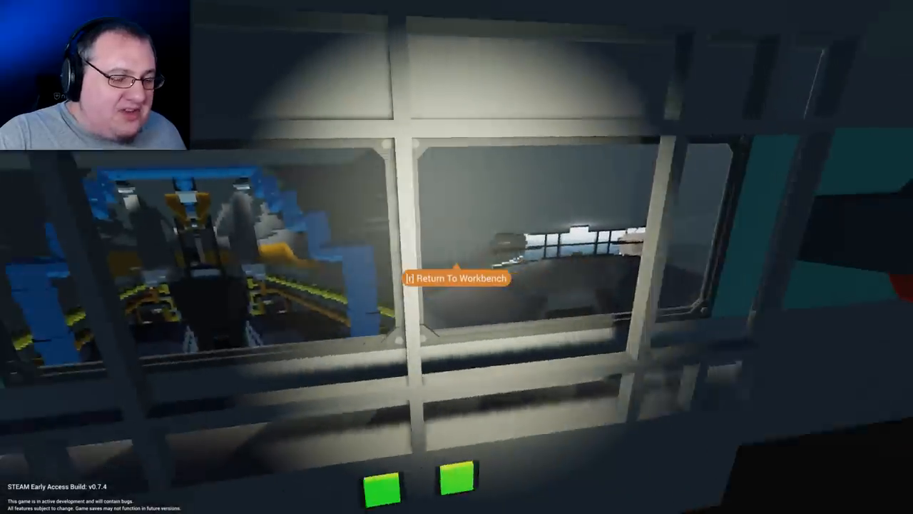
{"action": "mouse_move", "coordinate": [456, 285]}
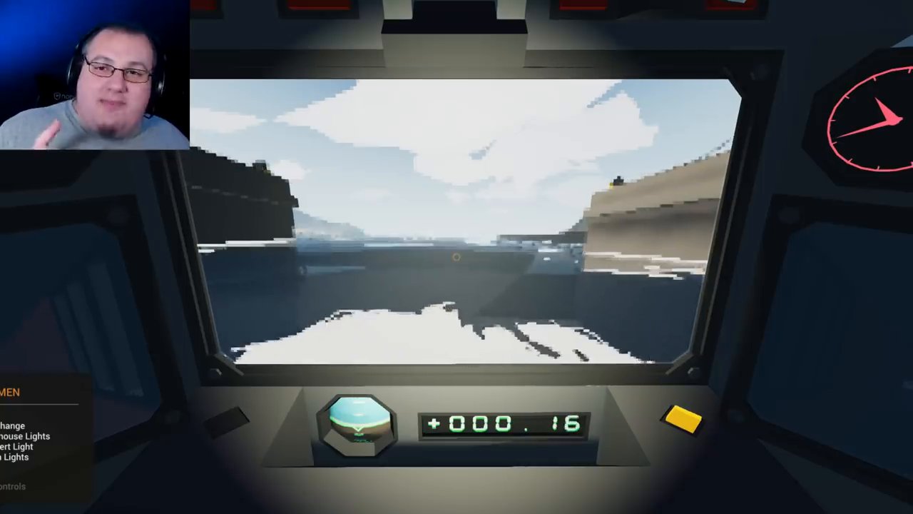
{"action": "mouse_move", "coordinate": [456, 257]}
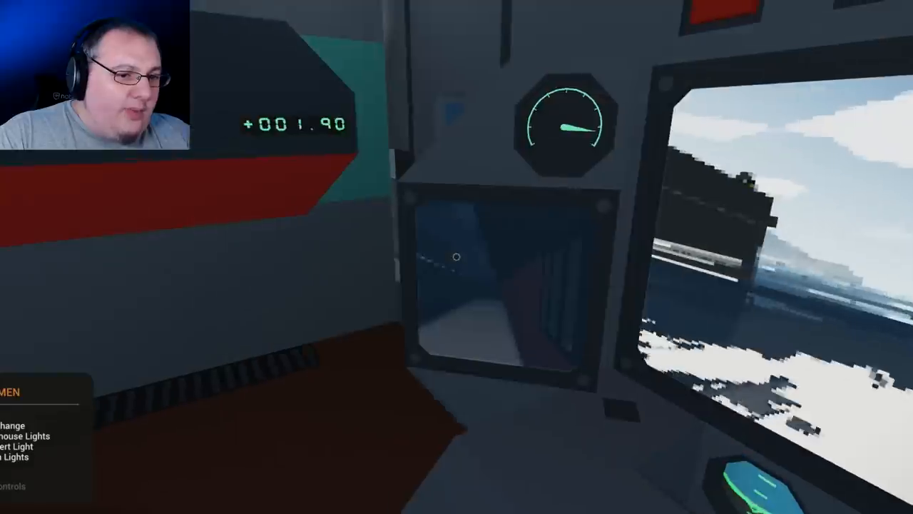
{"action": "mouse_move", "coordinate": [457, 257]}
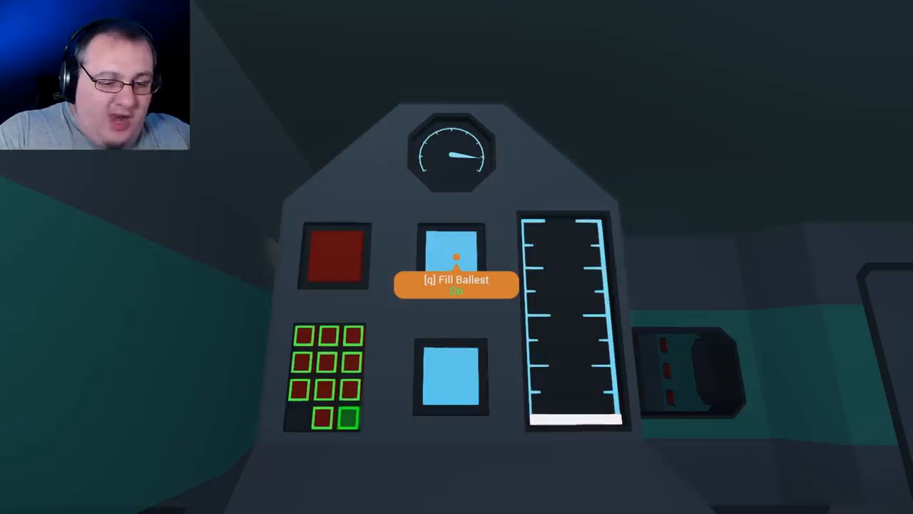
{"action": "mouse_move", "coordinate": [457, 257]}
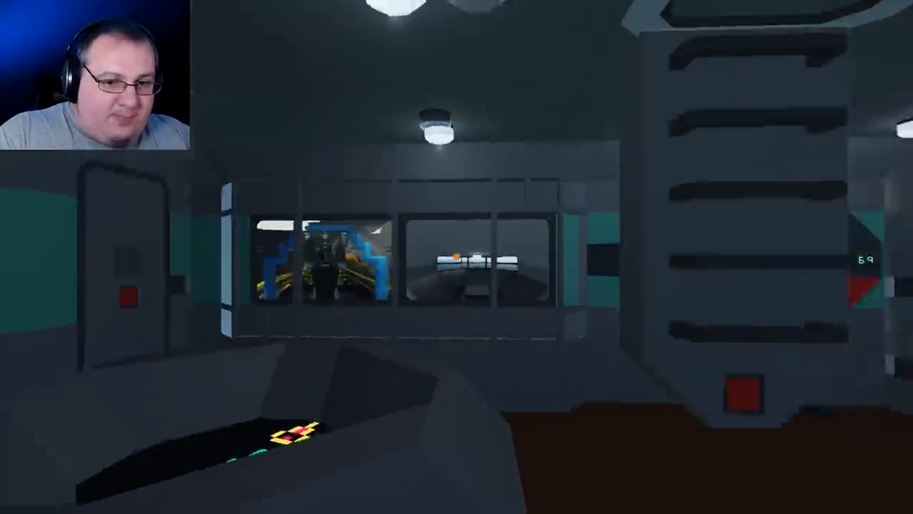
{"action": "mouse_move", "coordinate": [570, 257]}
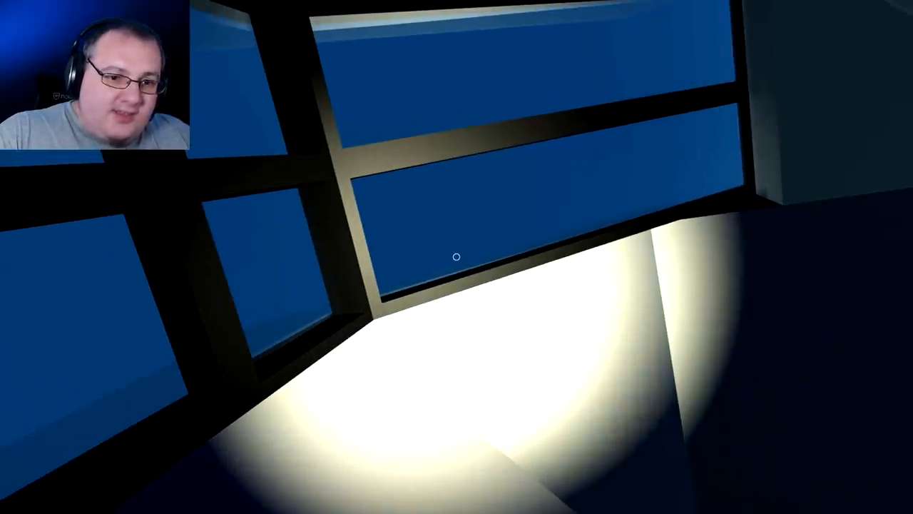
{"action": "mouse_move", "coordinate": [457, 257]}
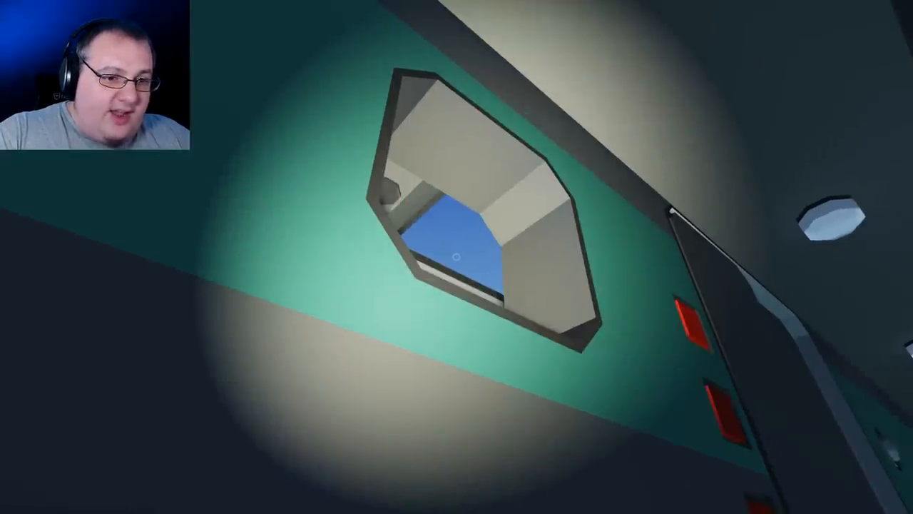
{"action": "mouse_move", "coordinate": [456, 257]}
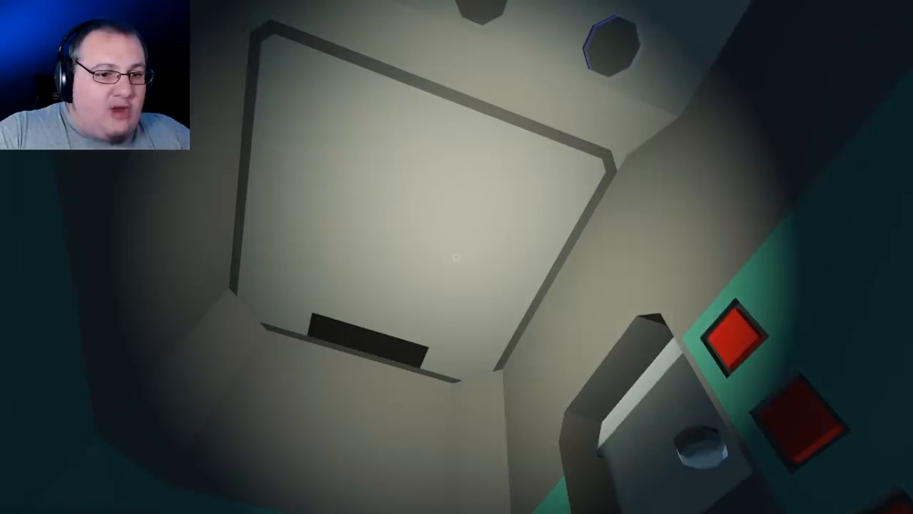
{"action": "mouse_move", "coordinate": [457, 257]}
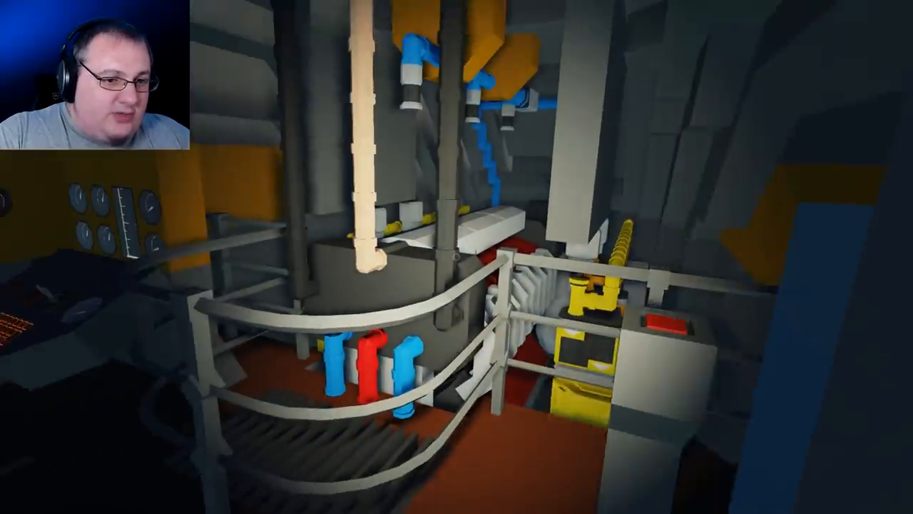
{"action": "mouse_move", "coordinate": [457, 257]}
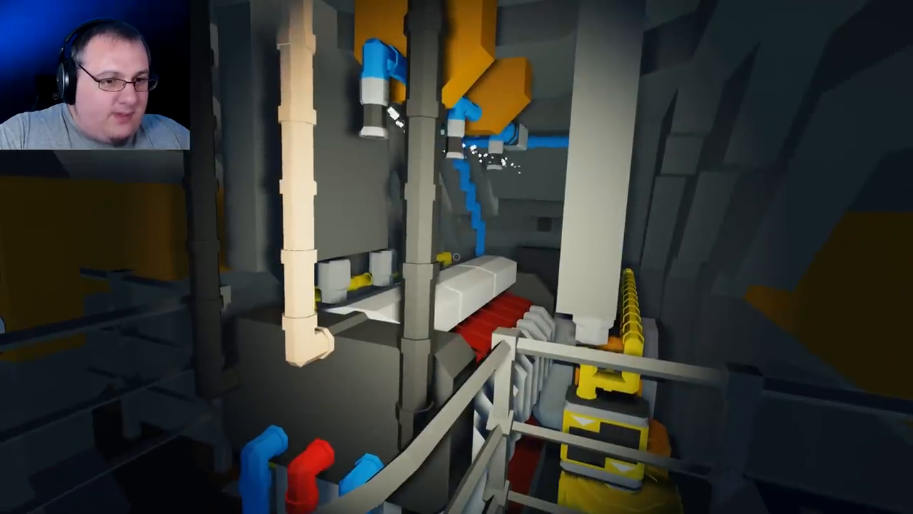
{"action": "mouse_move", "coordinate": [456, 257]}
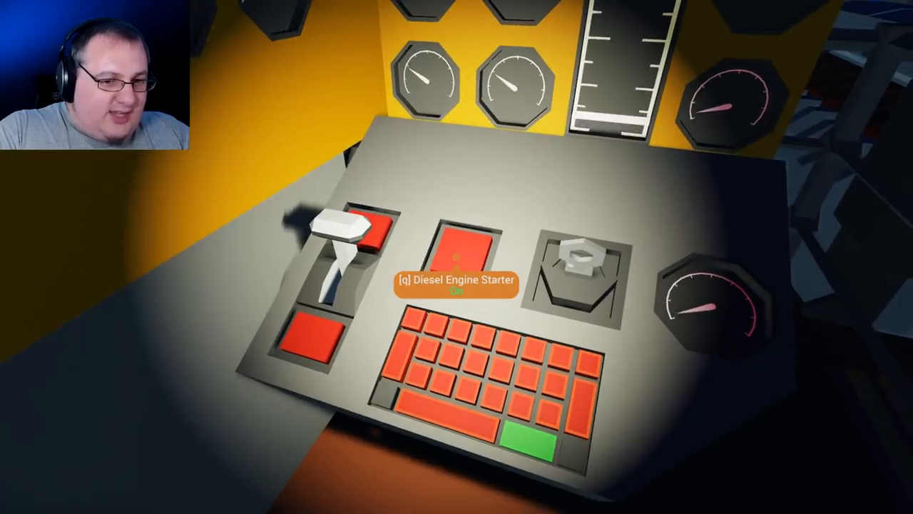
Step: Operate the Diesel Engine Starter panel in the engine room and inspect the engines
{"action": "key", "text": "q"}
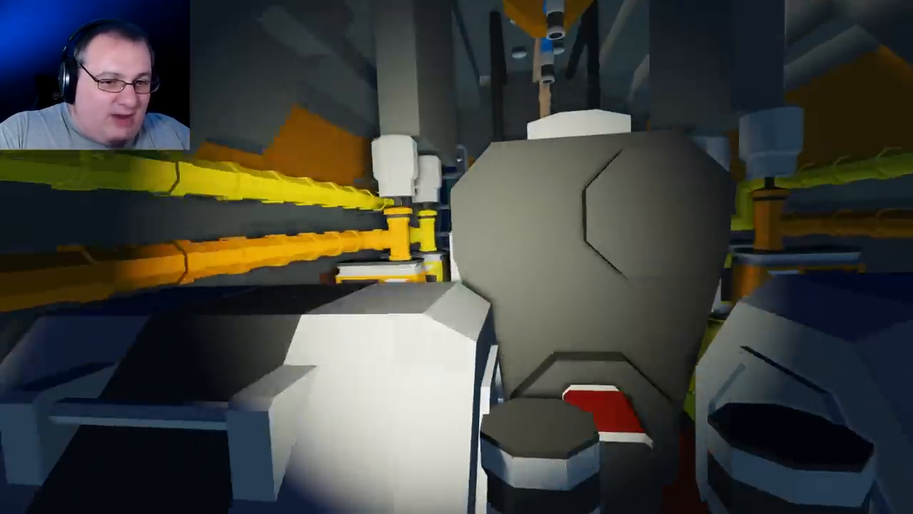
{"action": "mouse_move", "coordinate": [457, 257]}
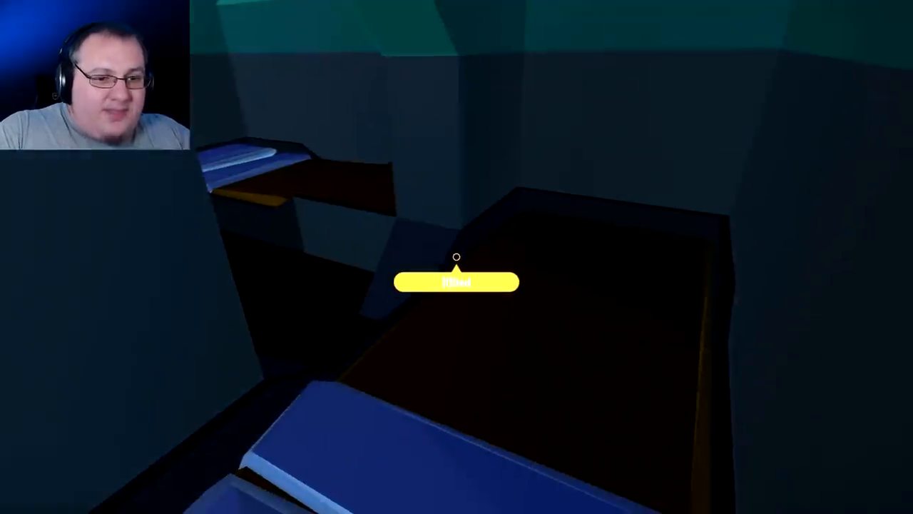
{"action": "mouse_move", "coordinate": [456, 257]}
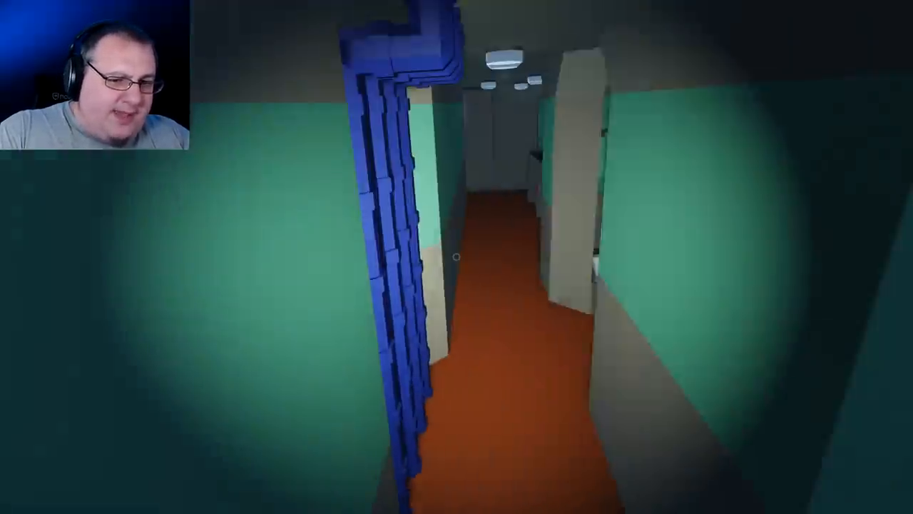
{"action": "mouse_move", "coordinate": [457, 257]}
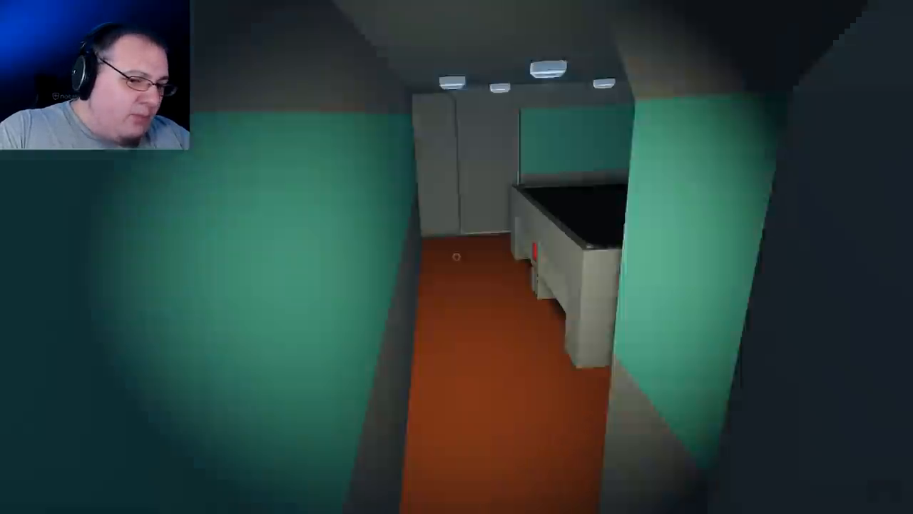
{"action": "mouse_move", "coordinate": [456, 257]}
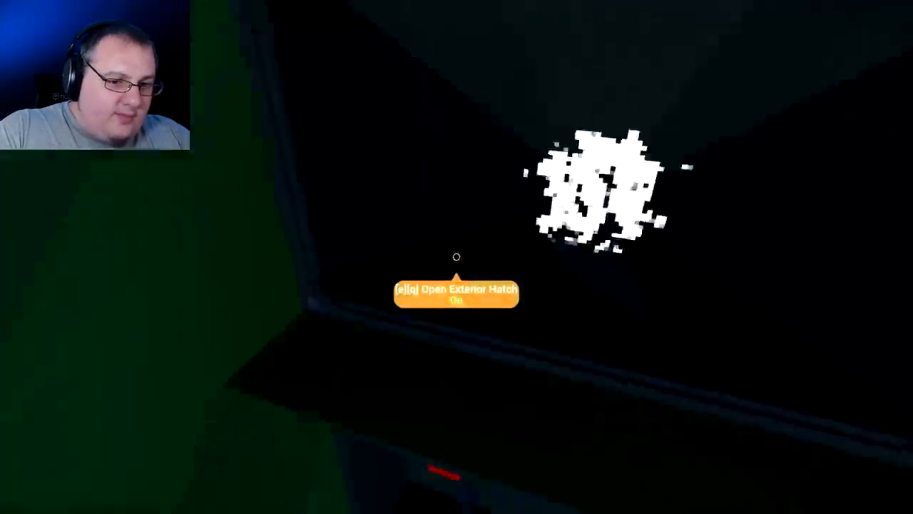
Step: Walk through the dark sunken interior to see water pooled beside the yellow seat
{"action": "key", "text": "e"}
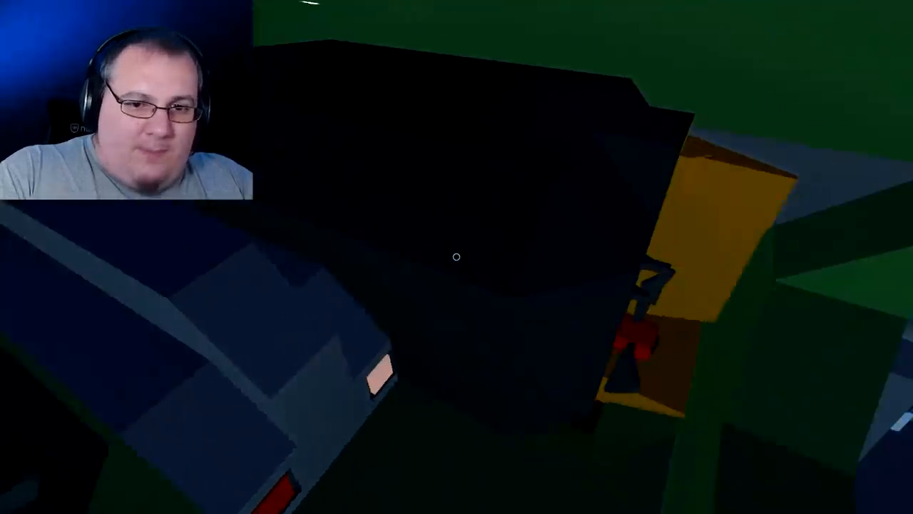
{"action": "mouse_move", "coordinate": [457, 257]}
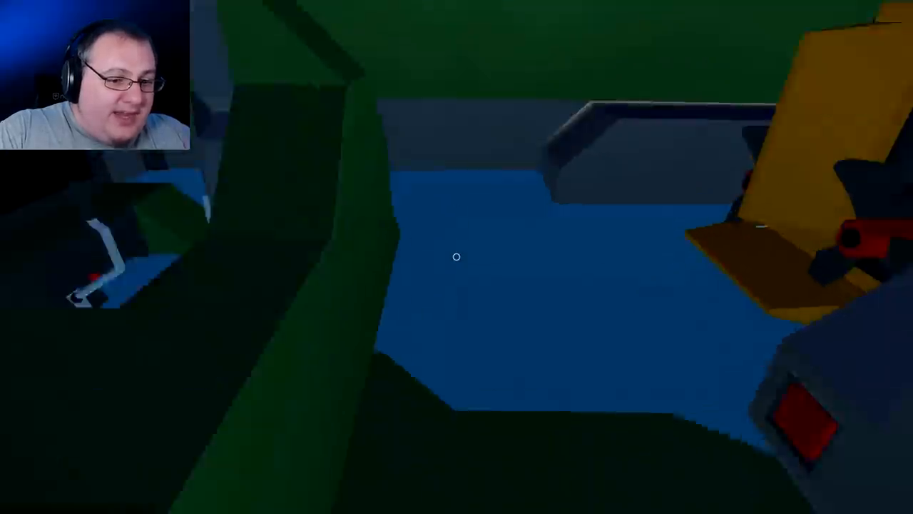
{"action": "mouse_move", "coordinate": [457, 257]}
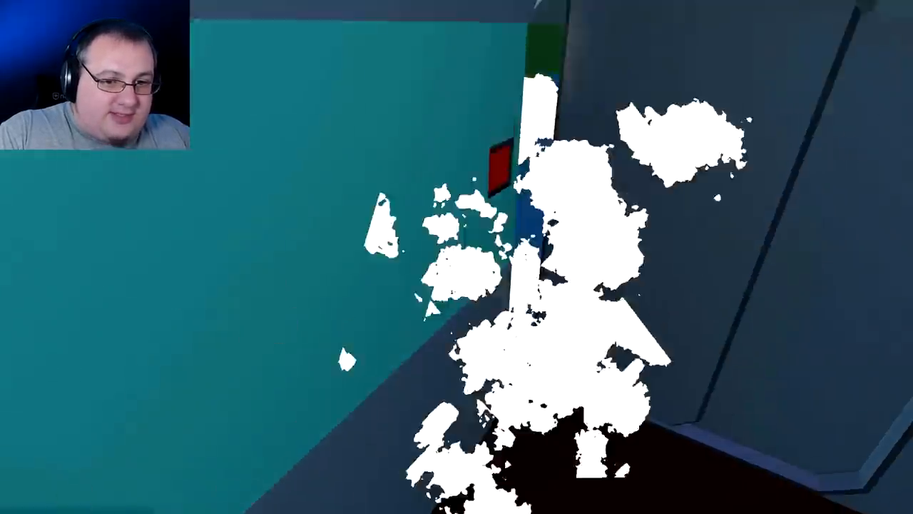
{"action": "mouse_move", "coordinate": [457, 257]}
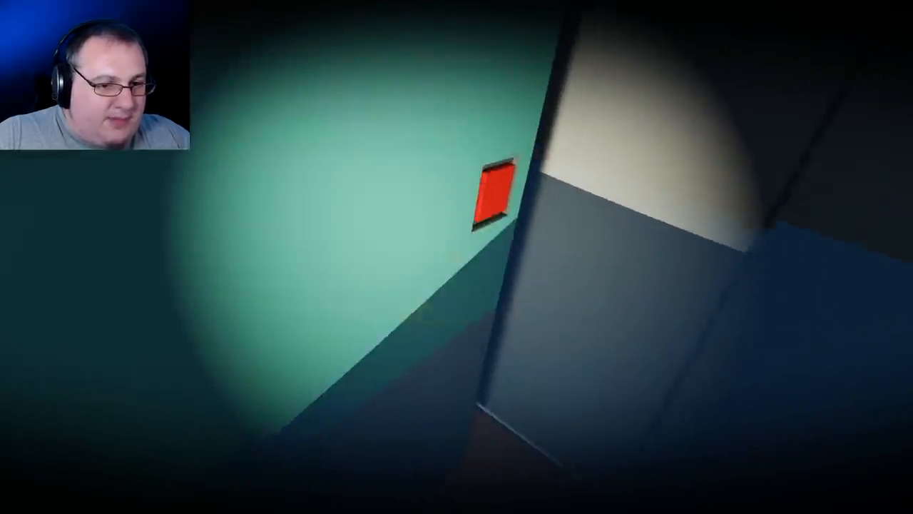
{"action": "mouse_move", "coordinate": [457, 257]}
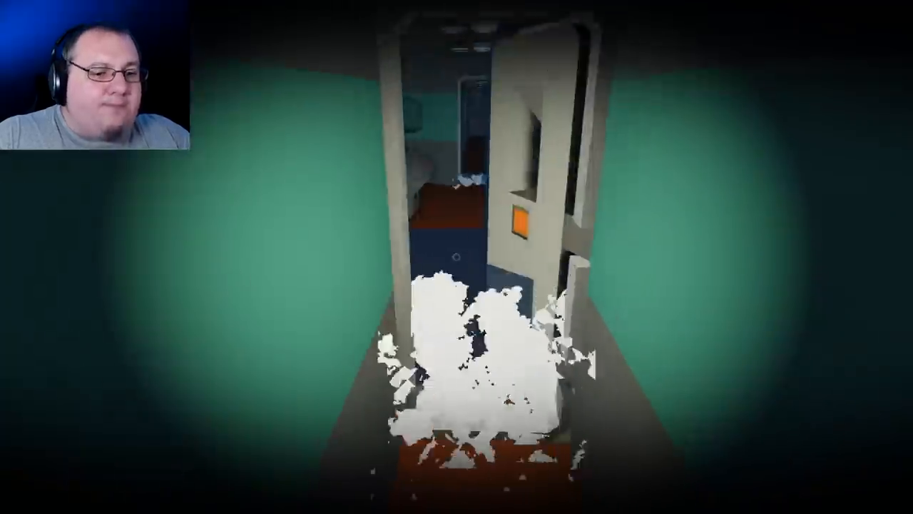
{"action": "mouse_move", "coordinate": [457, 257]}
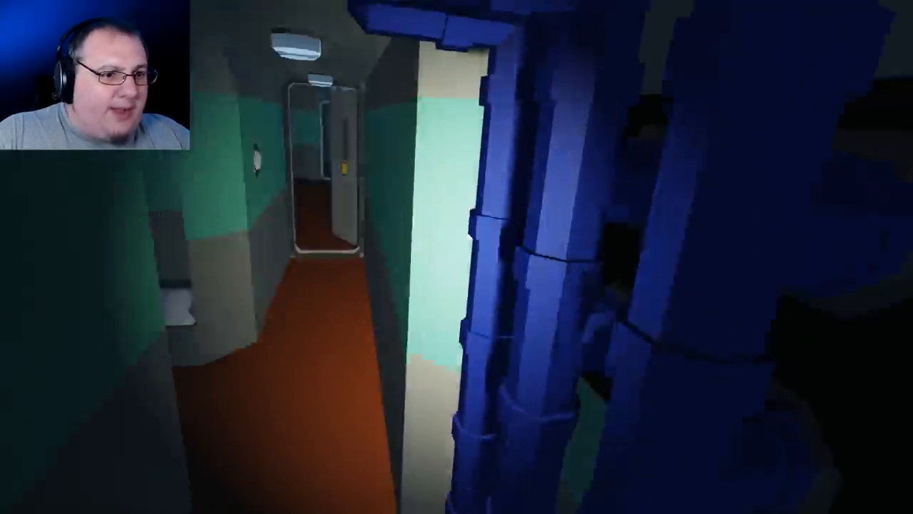
{"action": "mouse_move", "coordinate": [457, 257]}
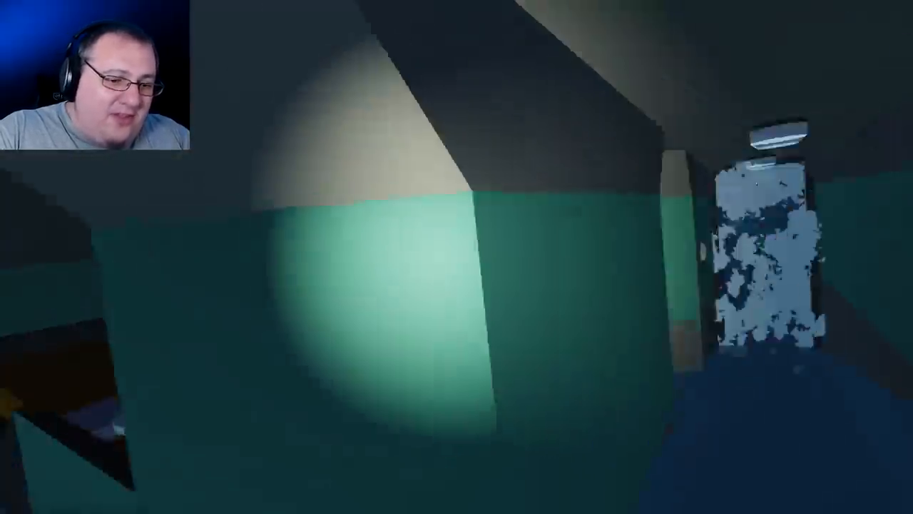
{"action": "mouse_move", "coordinate": [457, 257]}
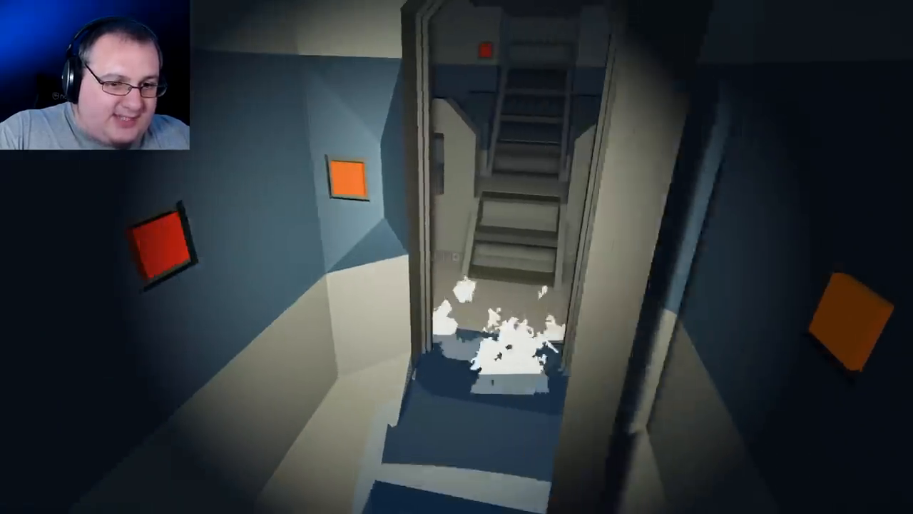
Step: Walk to the lower staircase doorway and look down at the foaming water
{"action": "key", "text": "W"}
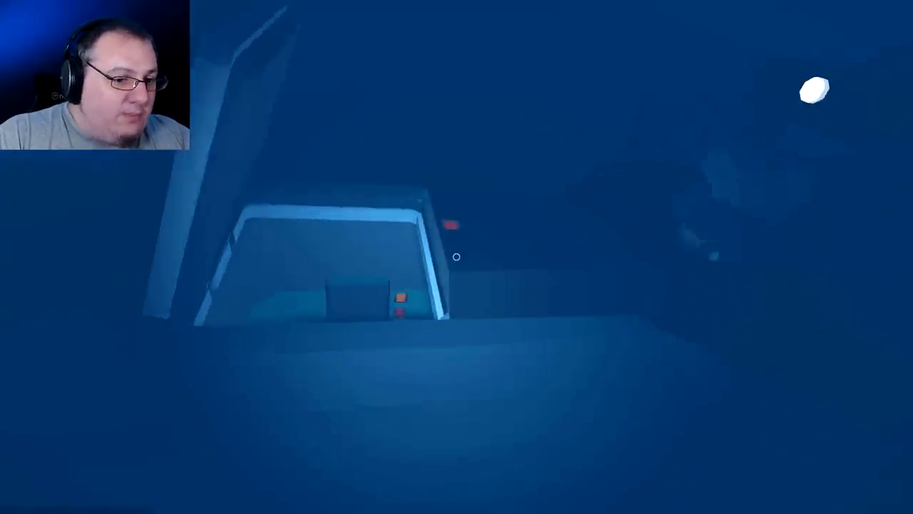
{"action": "mouse_move", "coordinate": [457, 256]}
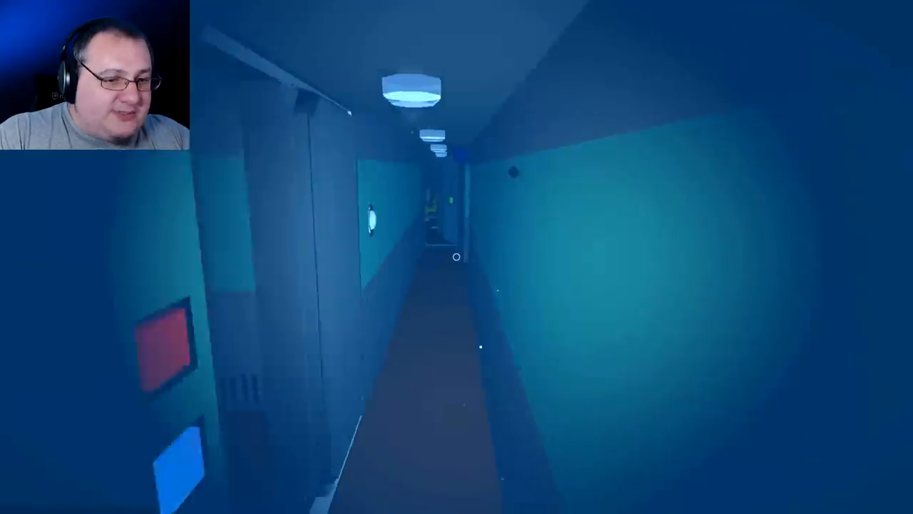
Step: Swim along the submerged corridor toward the open interior door
{"action": "key", "text": "w"}
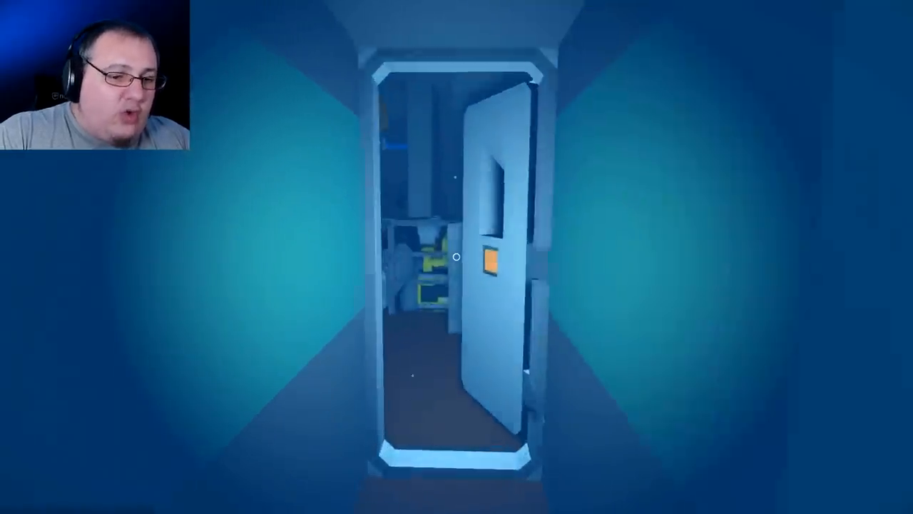